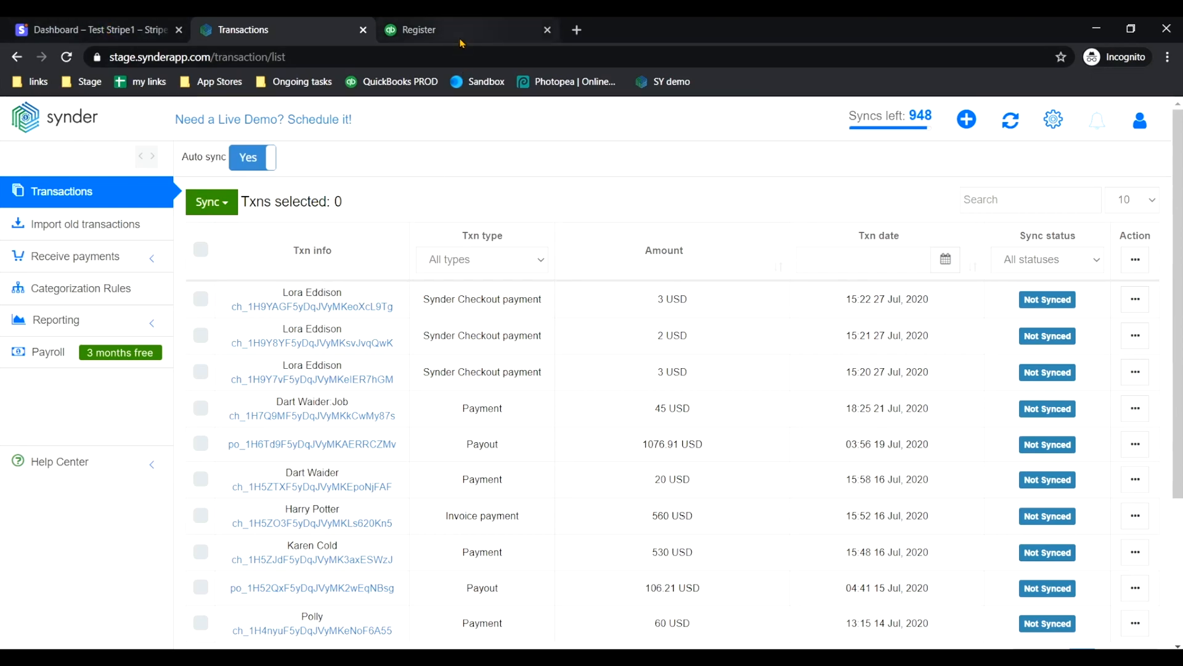
{"action": "mouse_move", "coordinate": [322, 96]}
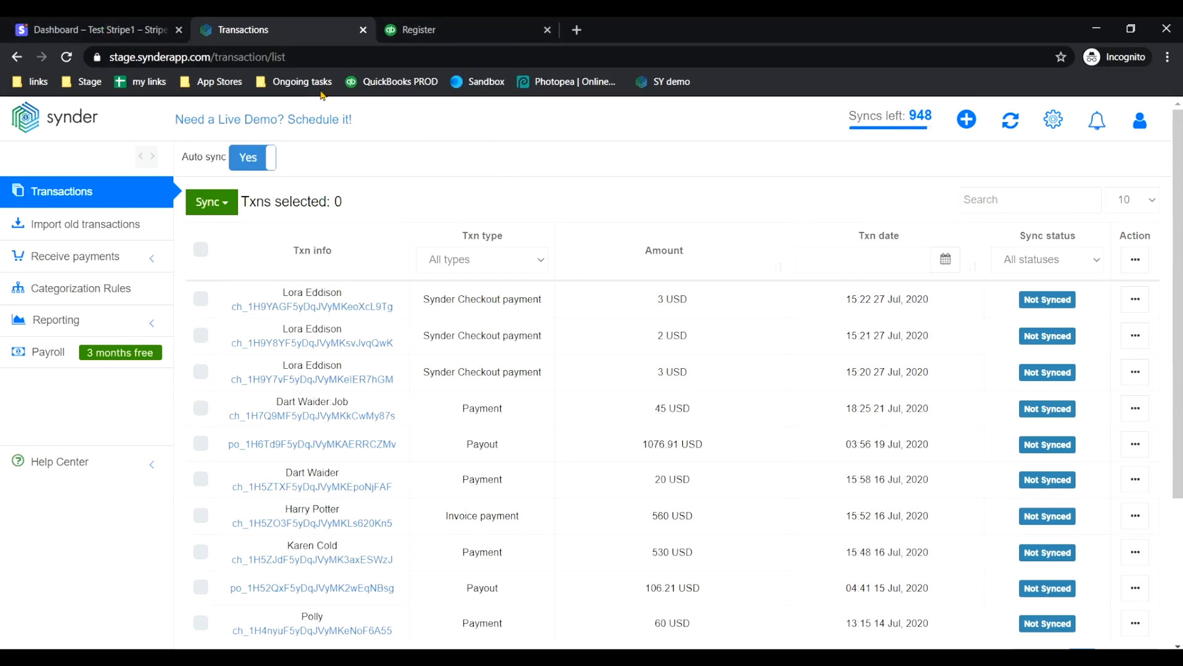
{"action": "mouse_move", "coordinate": [342, 168]}
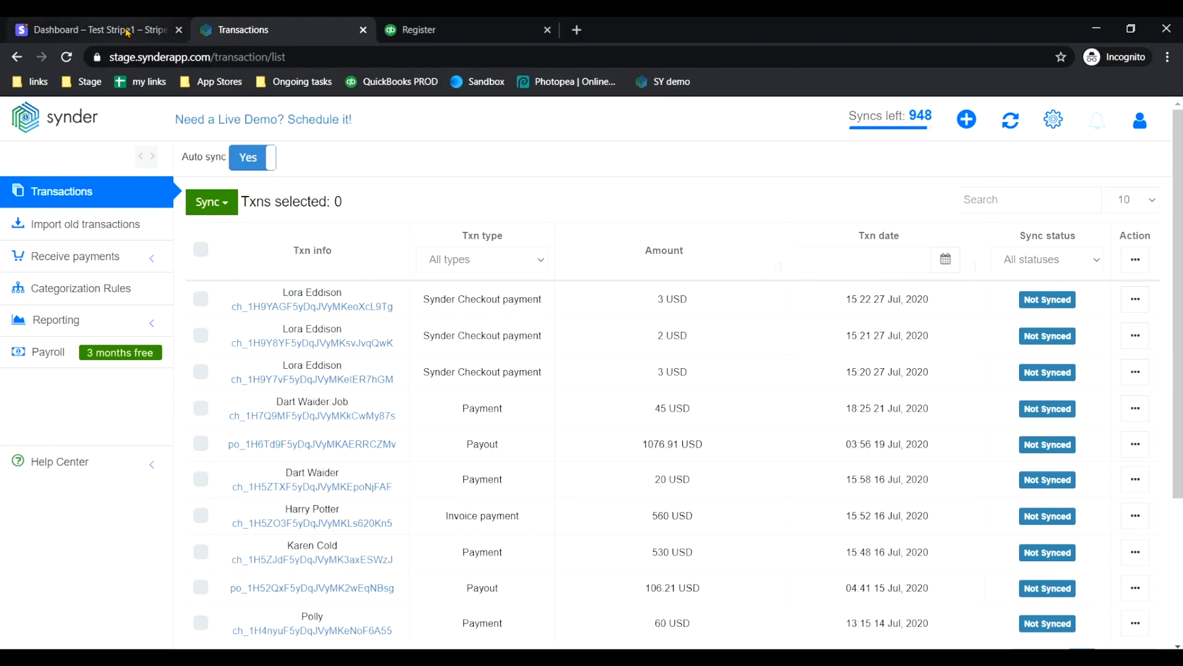
- Sync the Dart Waider, Harry Potter and Karen Cold payments (20, 560, 530 USD) to QuickBooks
{"action": "left_click", "coordinate": [92, 30]}
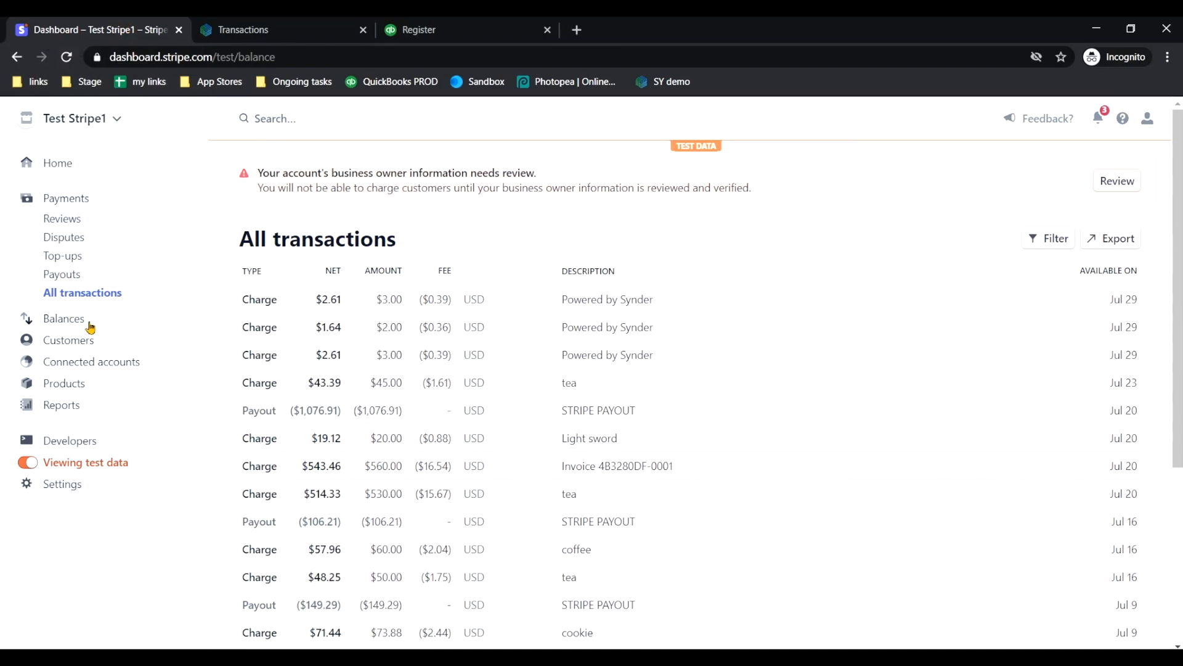
{"action": "mouse_move", "coordinate": [259, 473]}
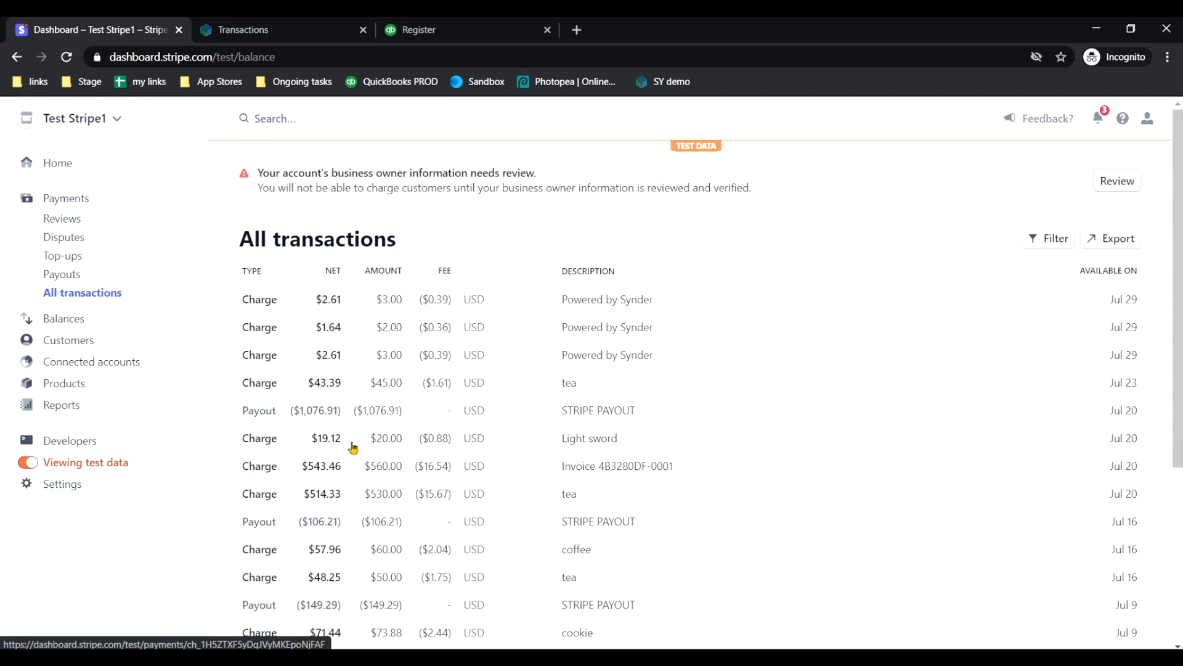
{"action": "left_click", "coordinate": [243, 29]}
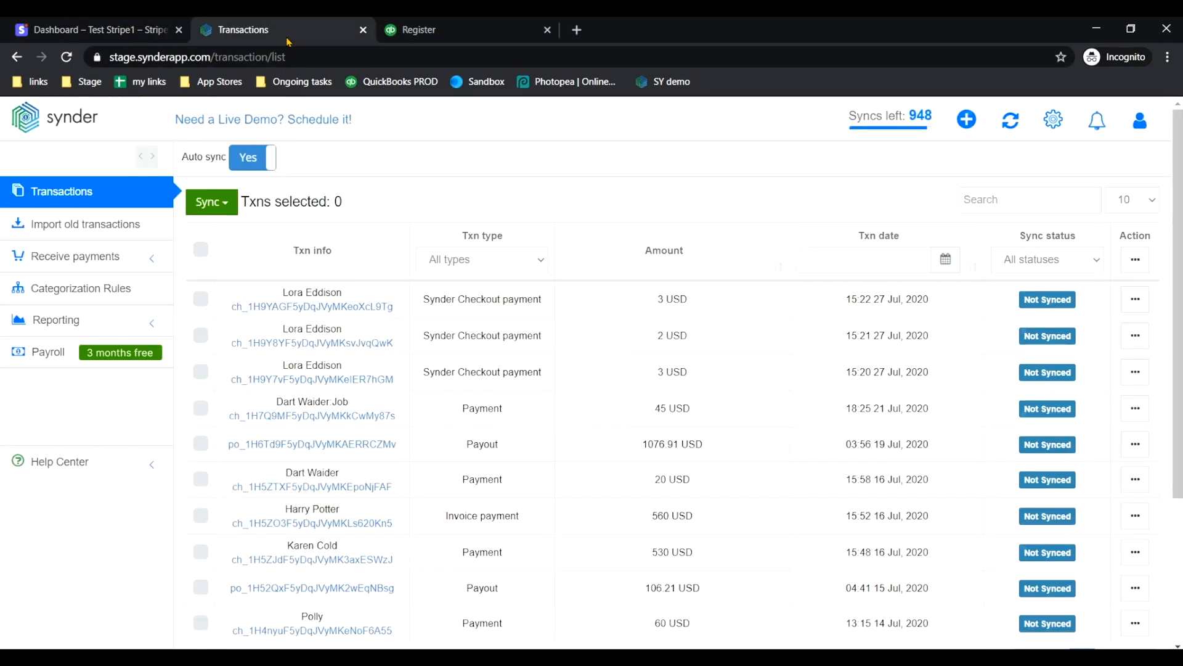
{"action": "mouse_move", "coordinate": [640, 451]}
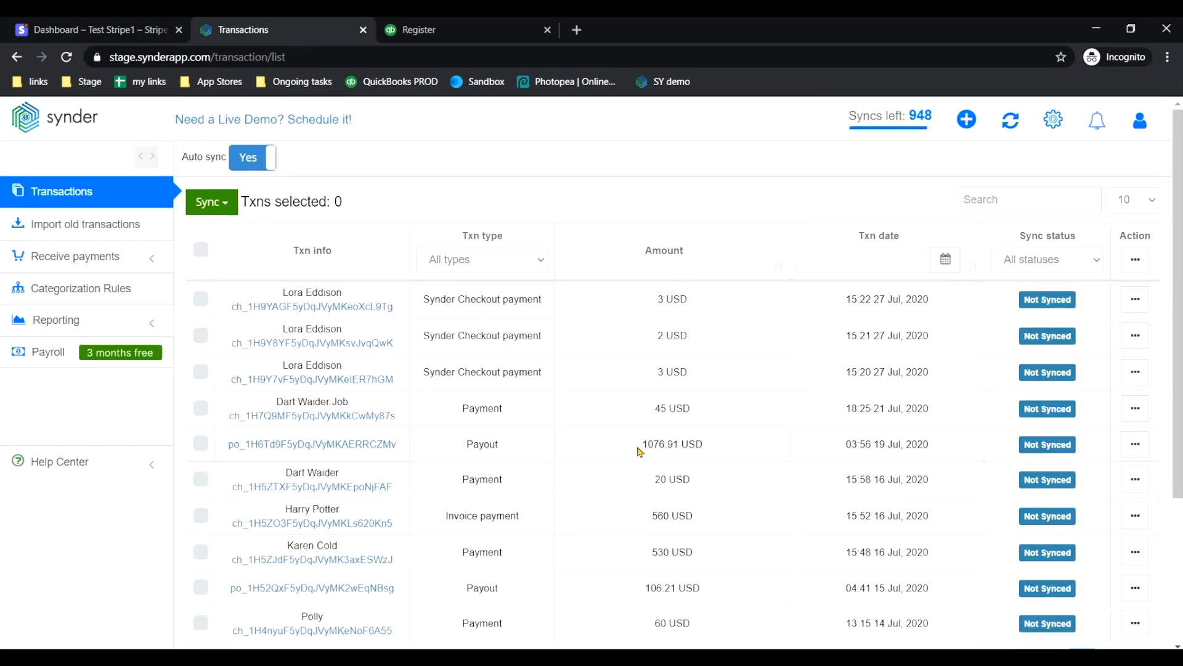
{"action": "left_click", "coordinate": [211, 202]}
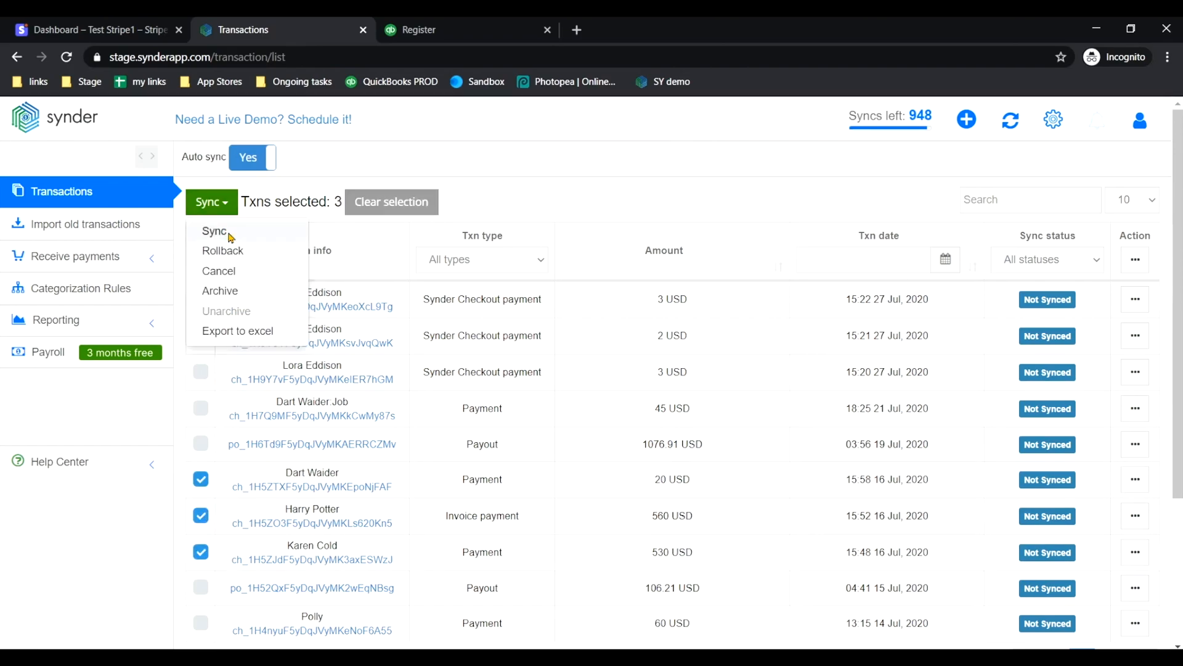
{"action": "left_click", "coordinate": [214, 231]}
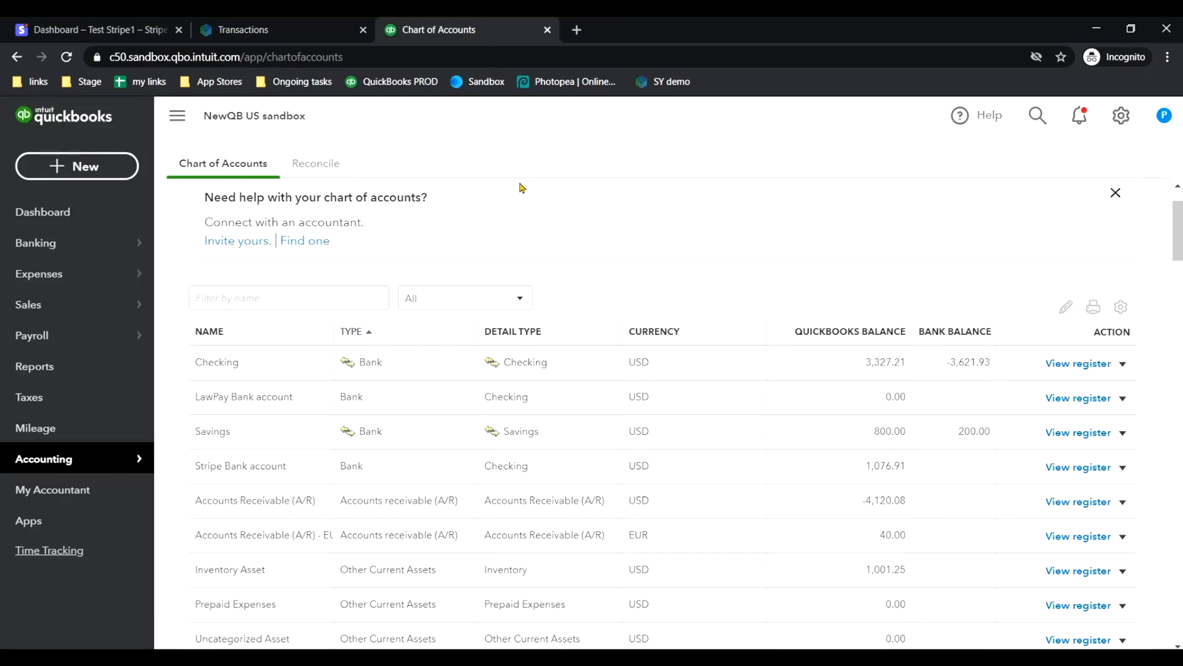
{"action": "mouse_move", "coordinate": [313, 522]}
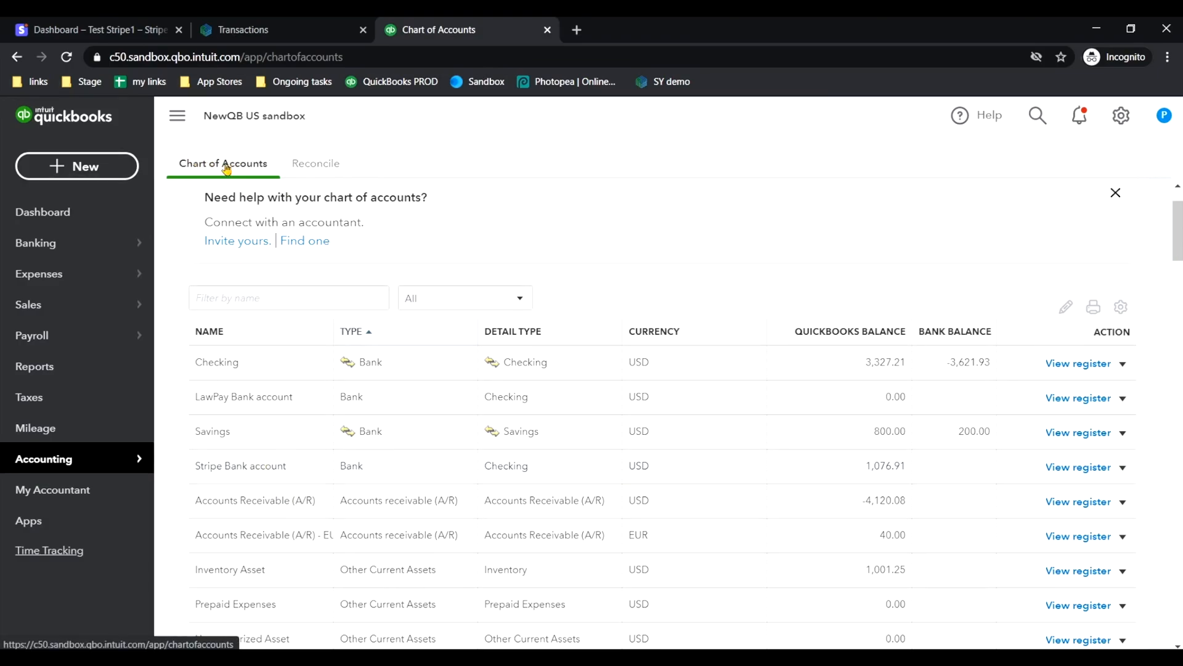
{"action": "mouse_move", "coordinate": [420, 505]}
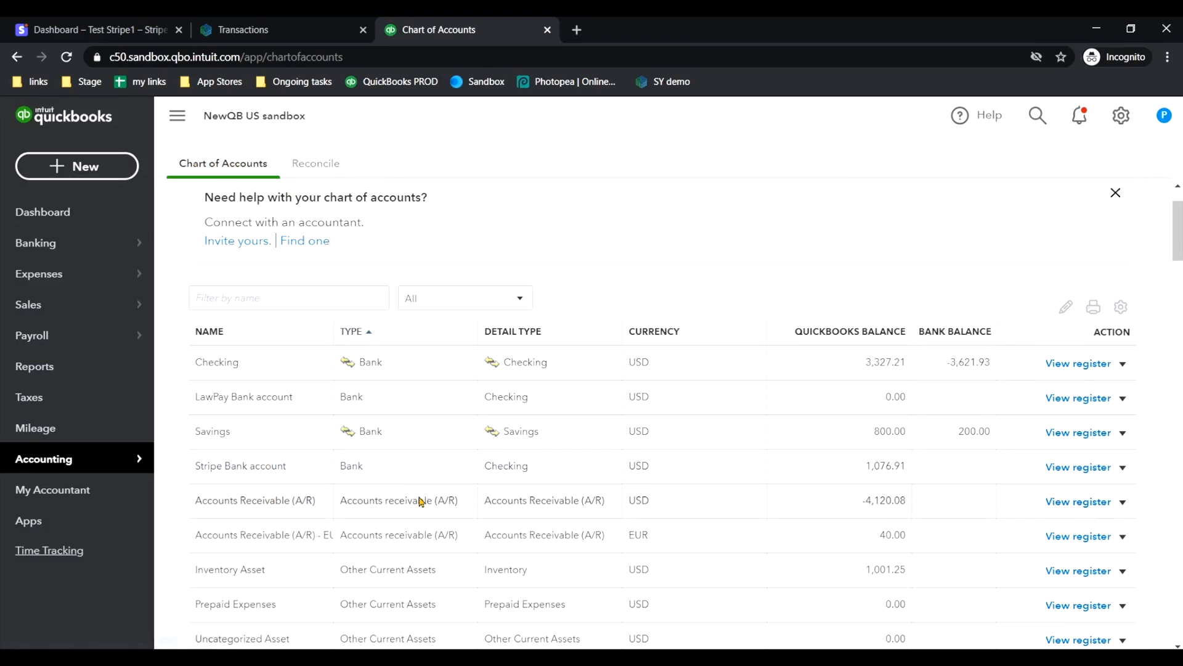
{"action": "left_click", "coordinate": [1078, 467]}
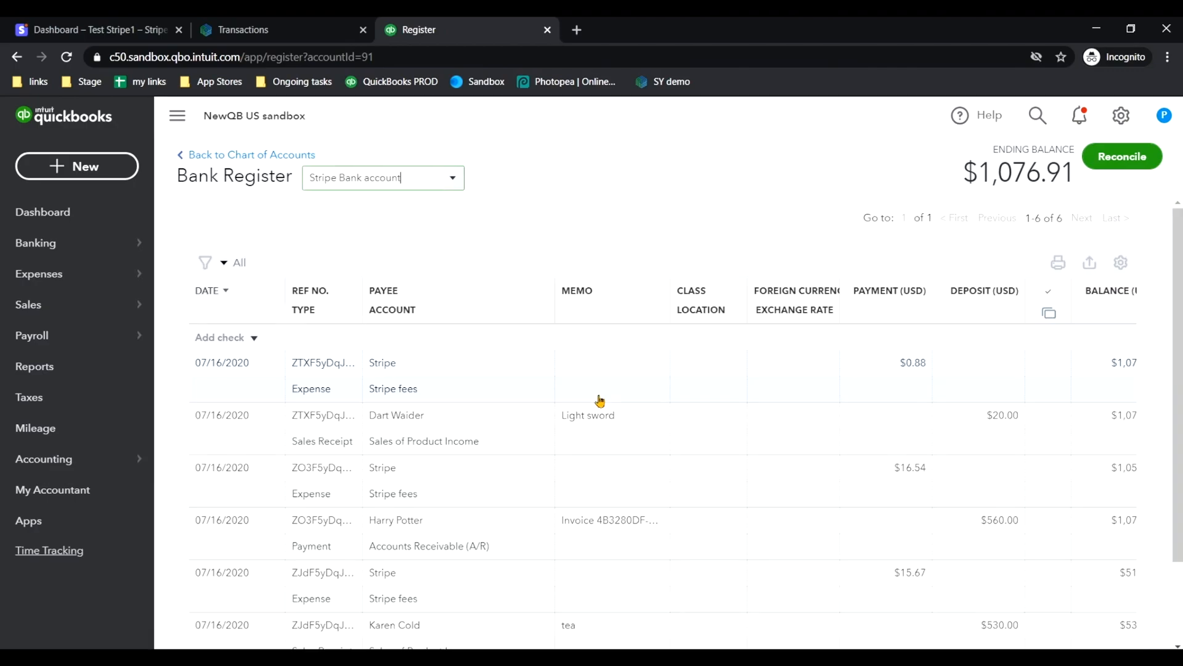
{"action": "scroll", "scroll_direction": "down", "scroll_amount": 3}
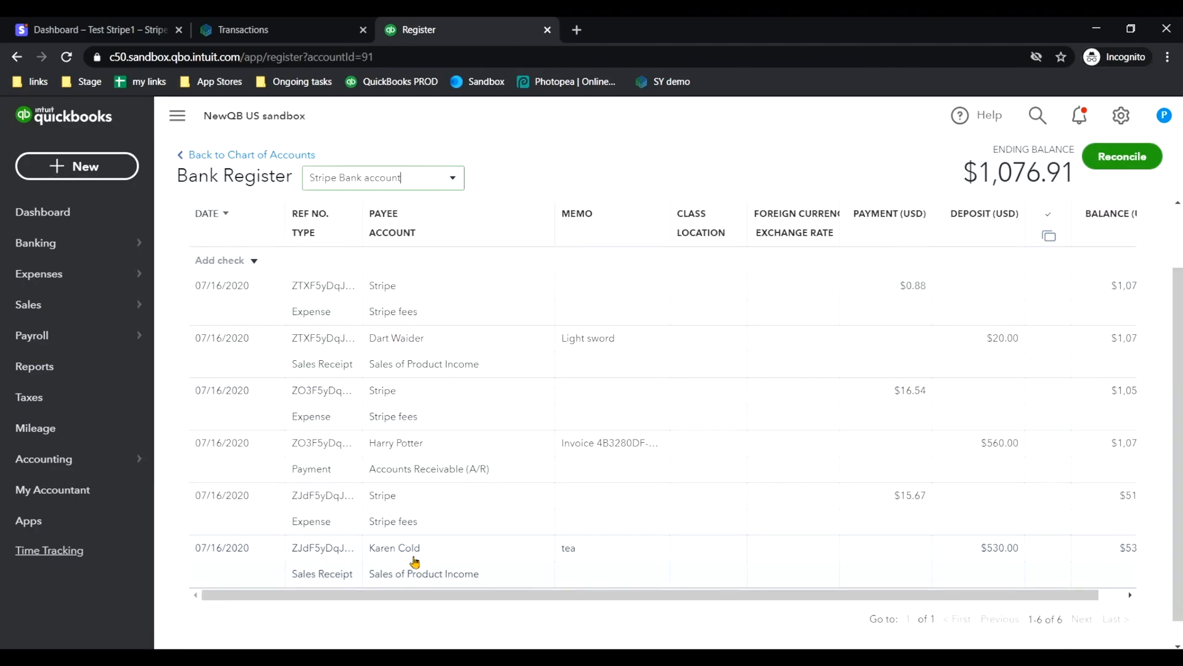
{"action": "left_click", "coordinate": [251, 155]}
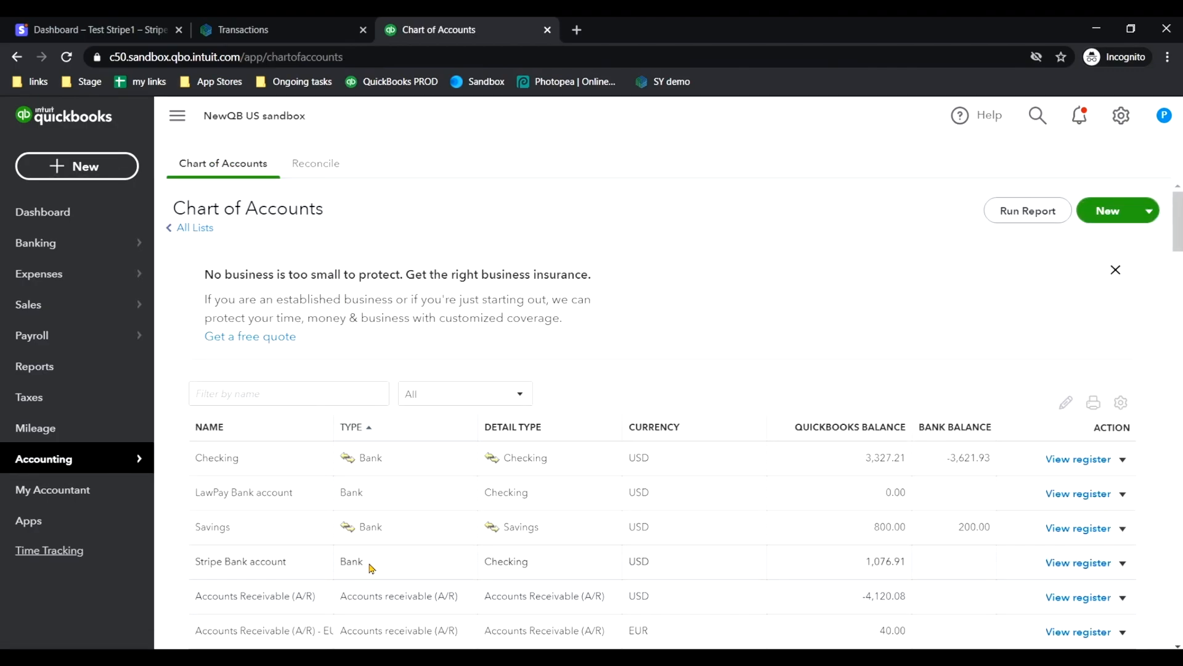
{"action": "left_click", "coordinate": [36, 242]}
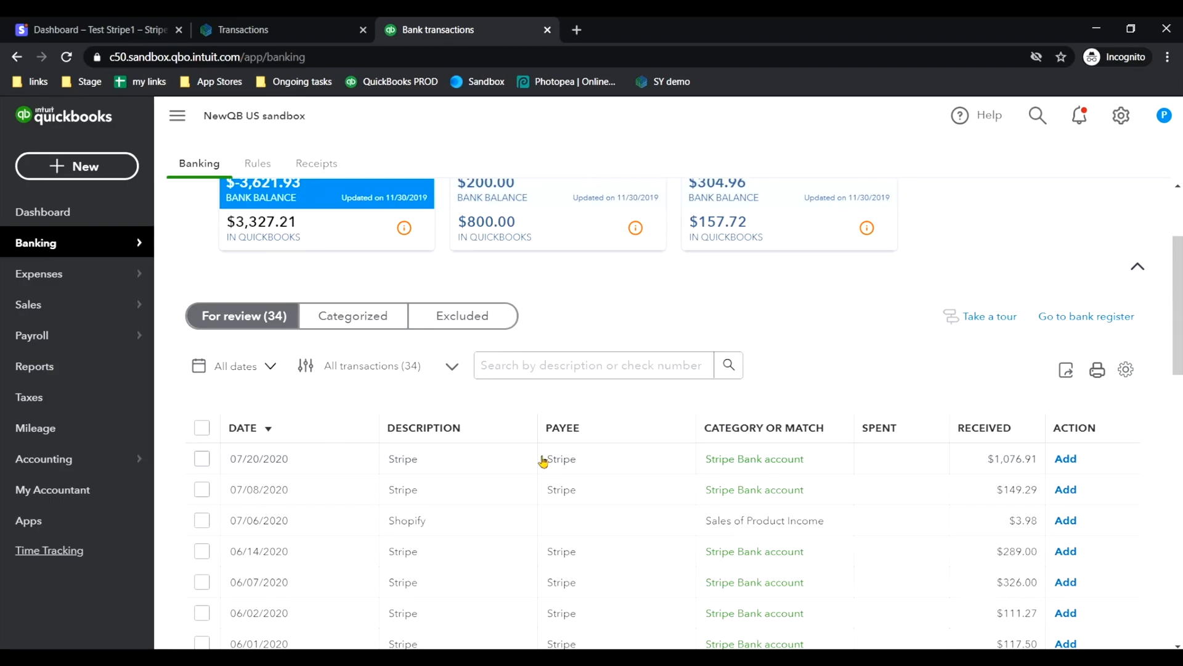
- Return to Synder's transaction list after reviewing the QuickBooks For review bank feed
{"action": "left_click", "coordinate": [242, 29]}
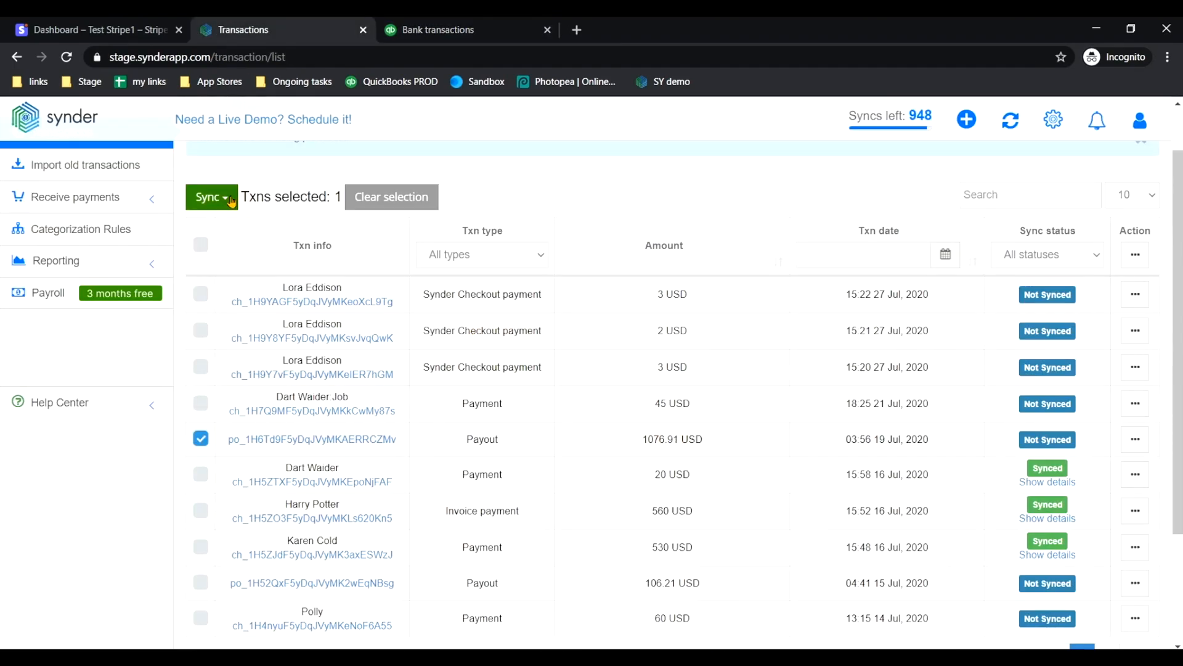
- Sync the 19 July 1,076.91 USD Stripe payout to QuickBooks
{"action": "left_click", "coordinate": [211, 198]}
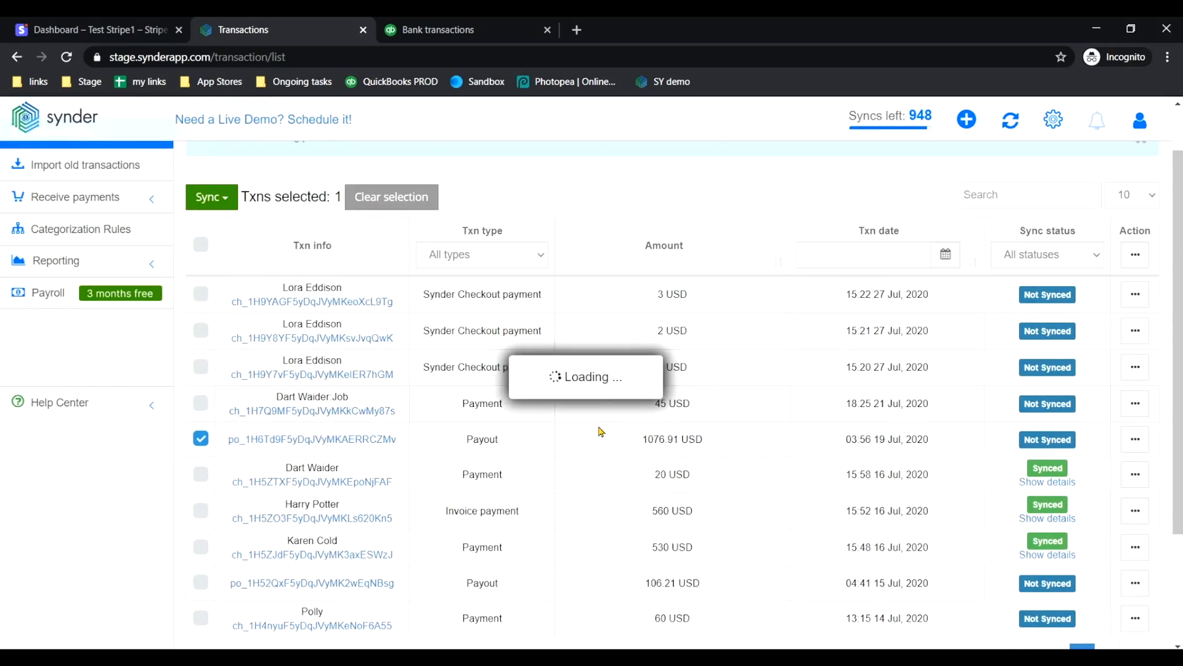
{"action": "mouse_move", "coordinate": [631, 431]}
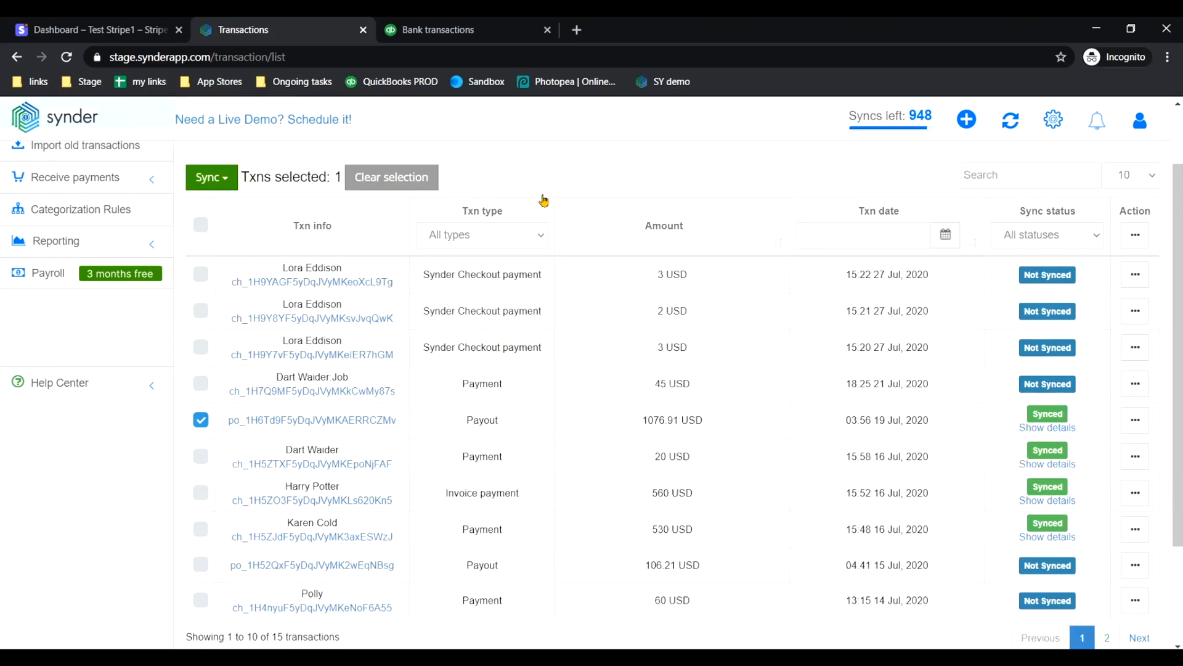
{"action": "left_click", "coordinate": [439, 30]}
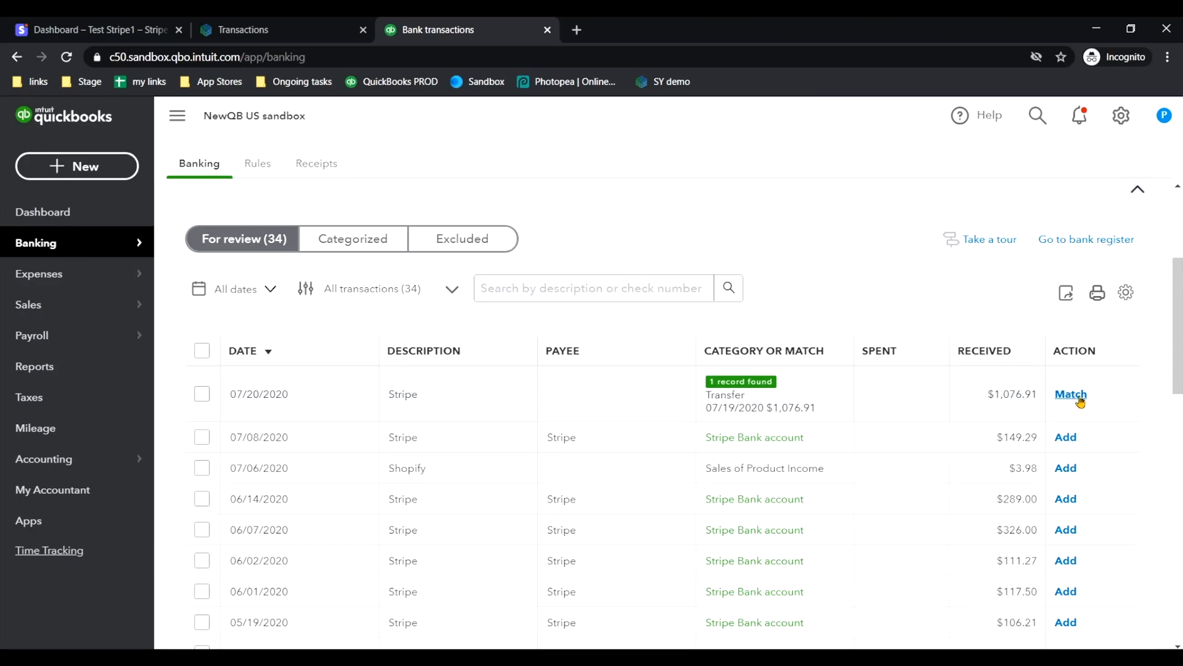
{"action": "mouse_move", "coordinate": [1073, 400]}
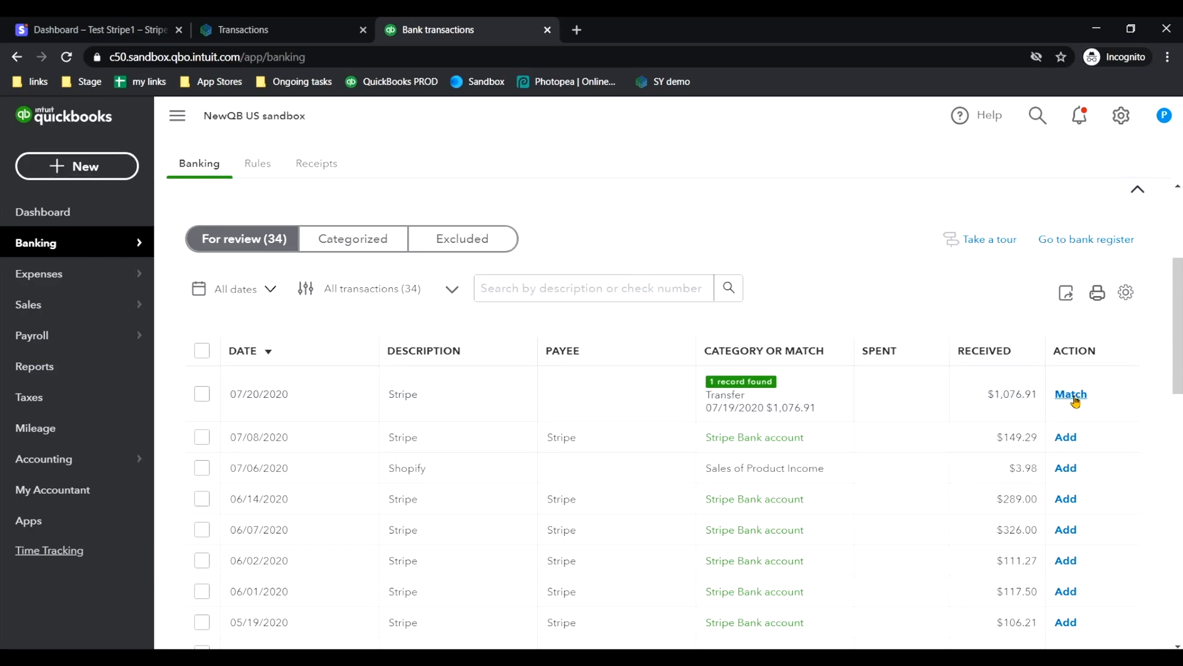
- Match the 07/20/2020 Stripe $1,076.91 deposit to its one found transfer record
{"action": "left_click", "coordinate": [1070, 394]}
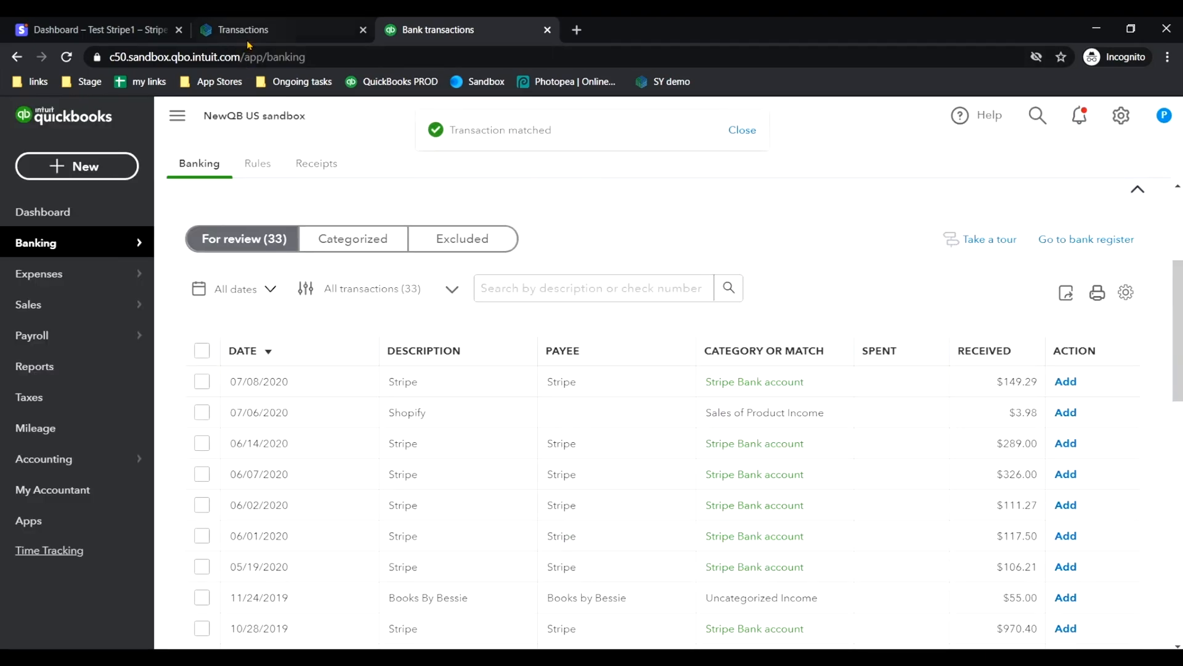
{"action": "left_click", "coordinate": [43, 459]}
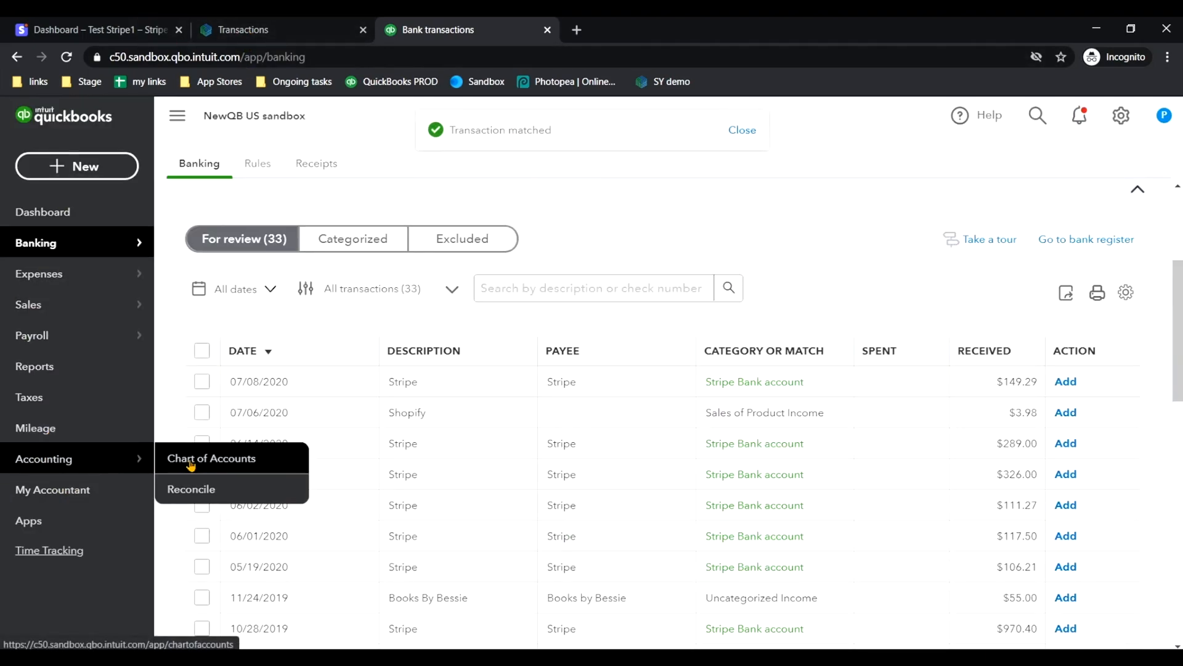
- Open the Chart of Accounts showing the Stripe Bank account at 0.00
{"action": "left_click", "coordinate": [210, 458]}
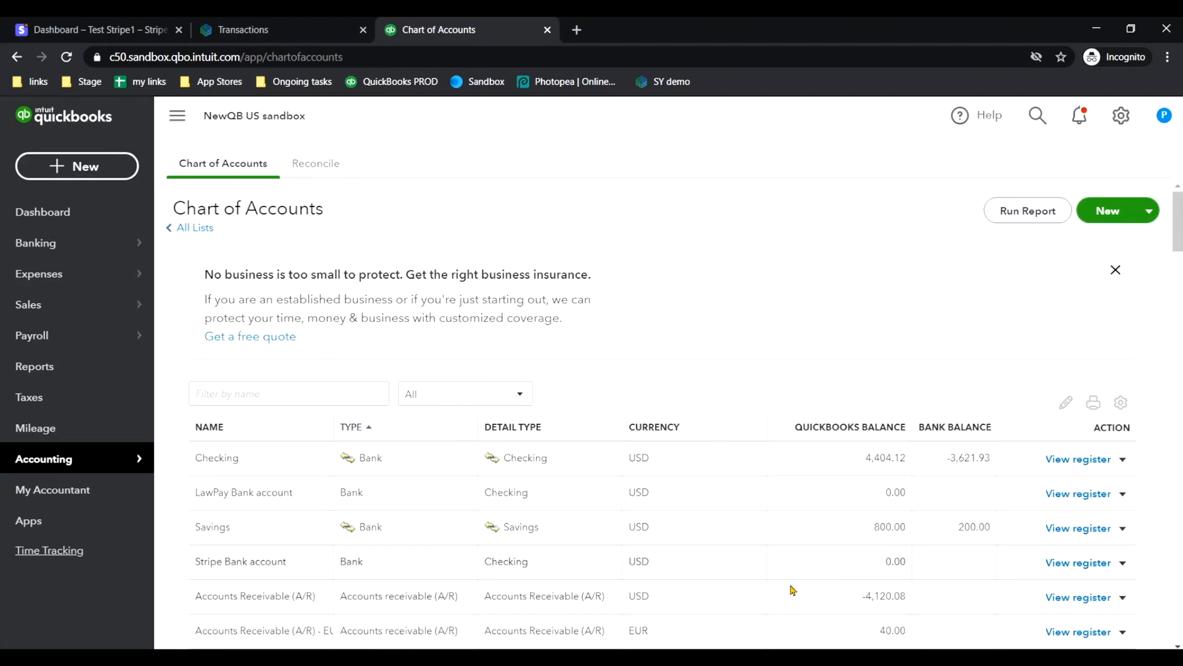
{"action": "mouse_move", "coordinate": [876, 588]}
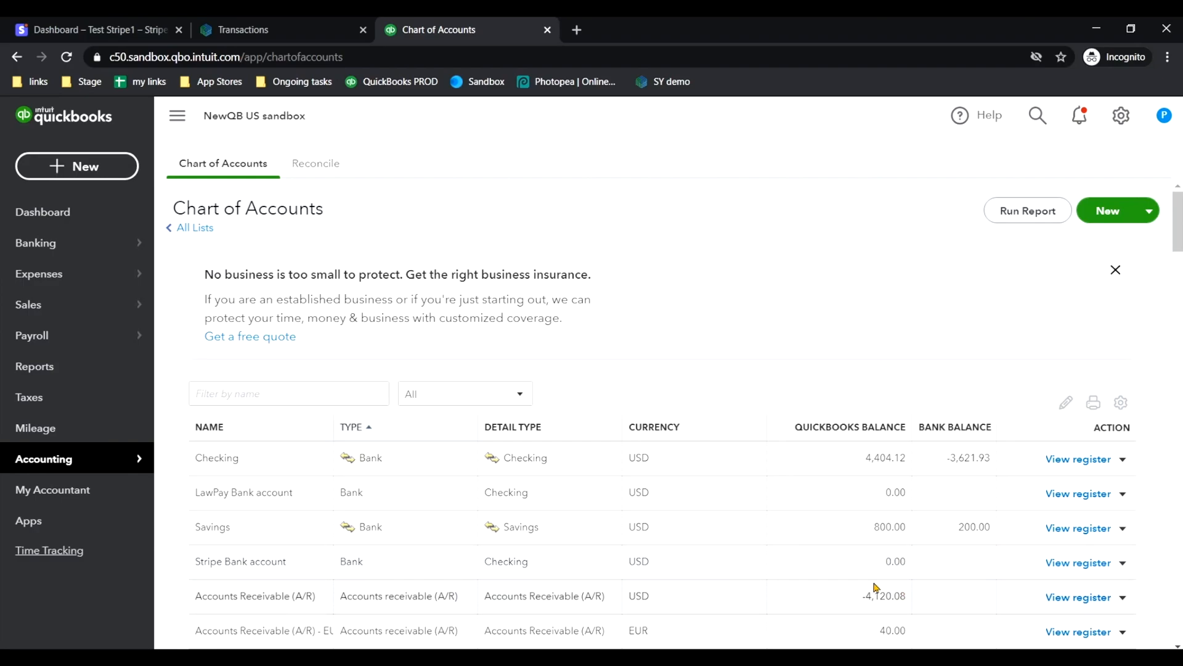